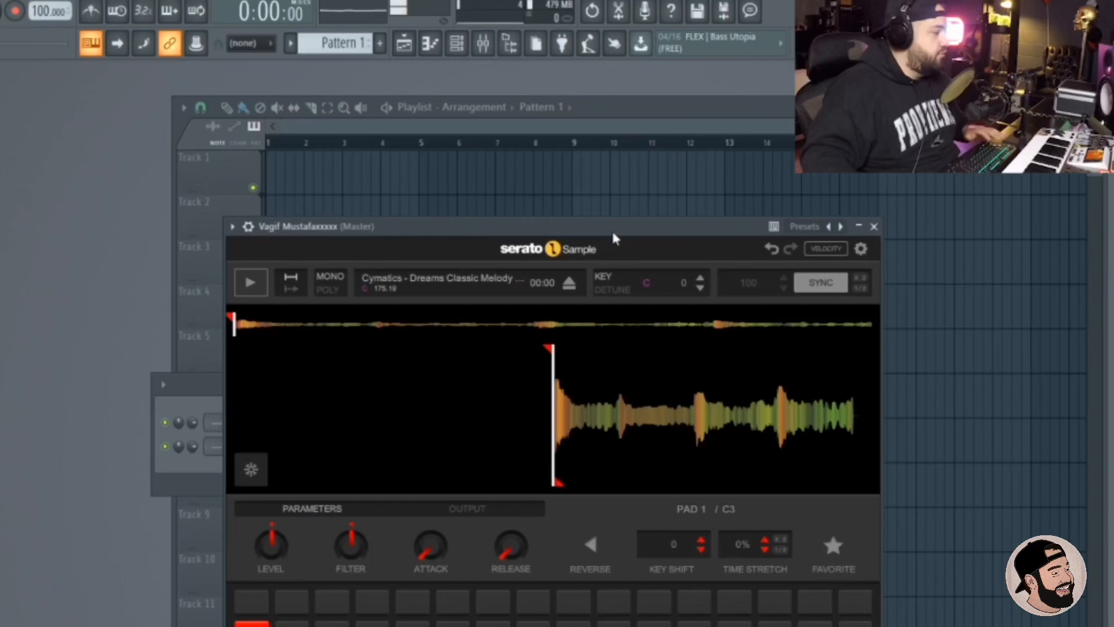
# Preview the Dreams Classic Melody loop and pause it about five seconds in.
pyautogui.moveTo(615, 227); pyautogui.dragTo(494, 230)
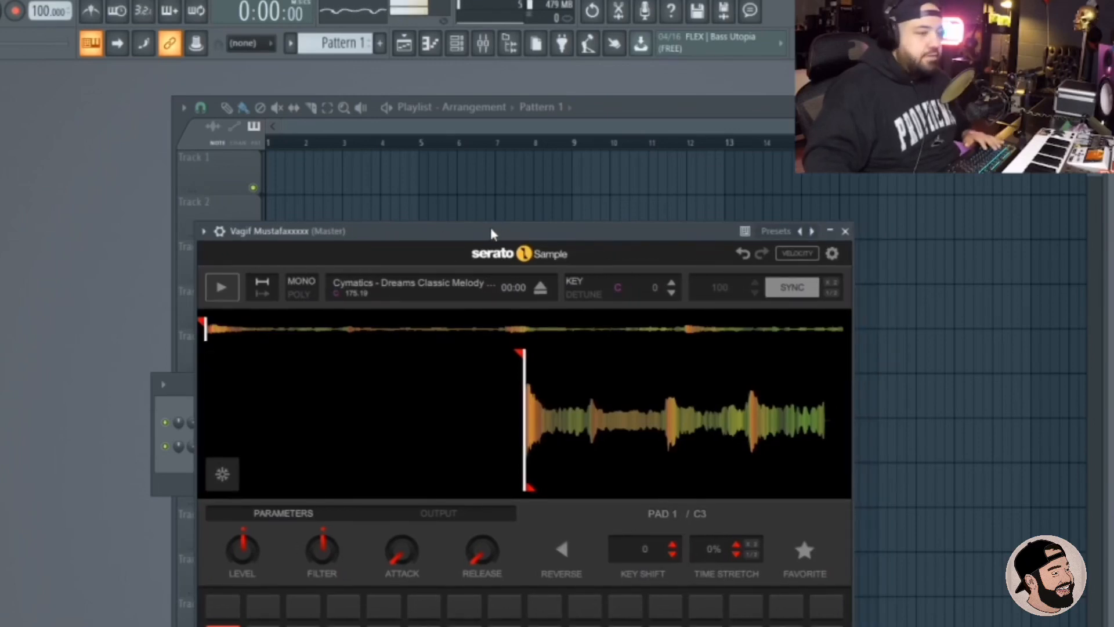
pyautogui.moveTo(436, 243)
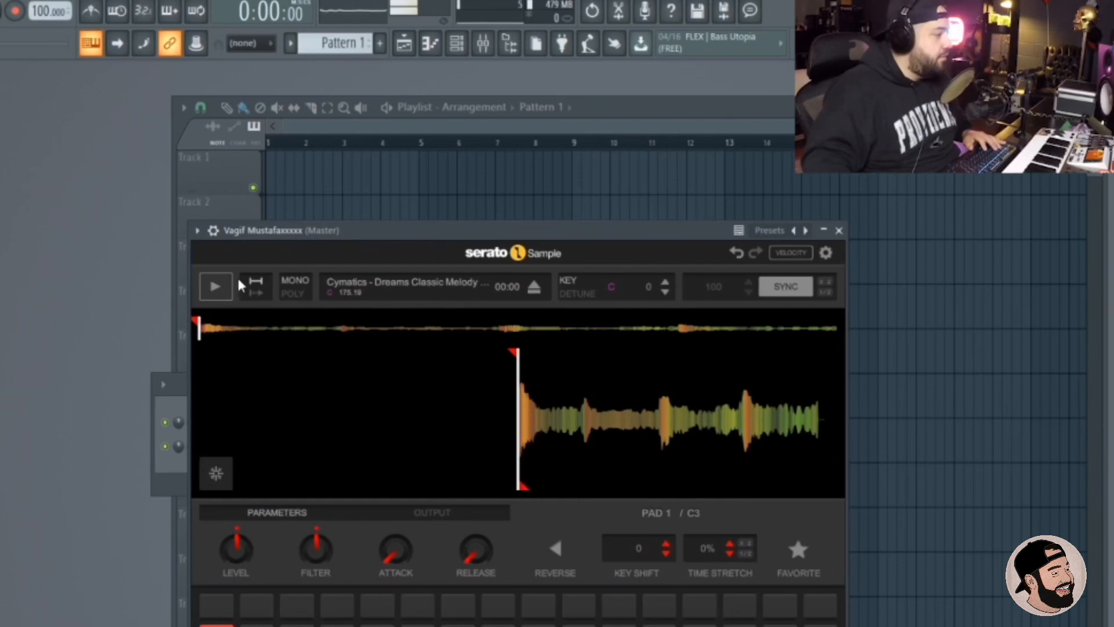
pyautogui.click(215, 286)
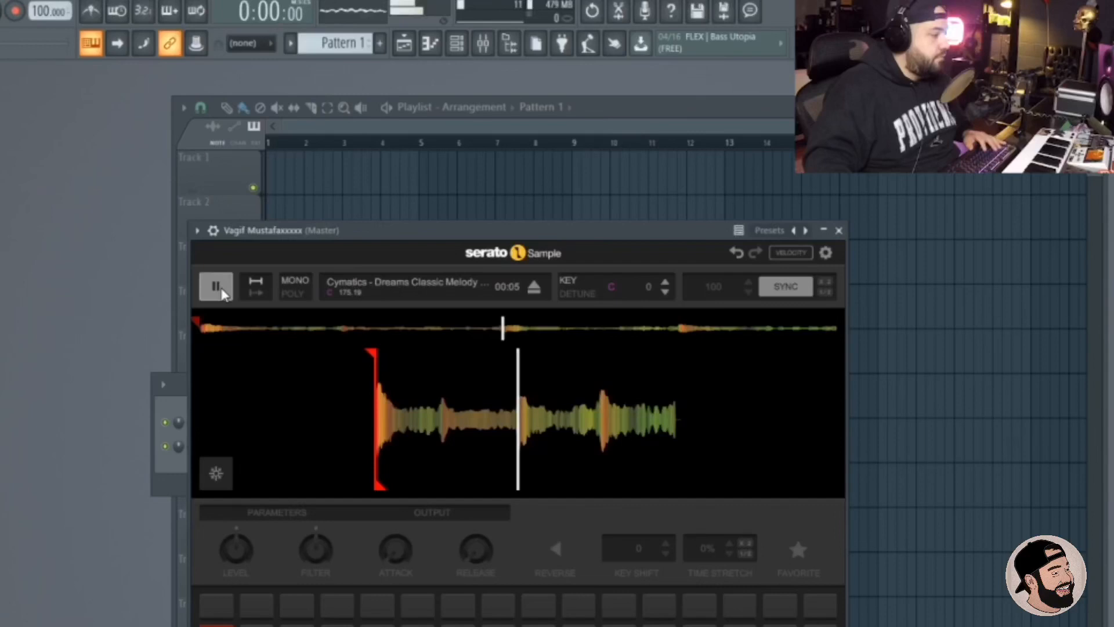
pyautogui.click(214, 286)
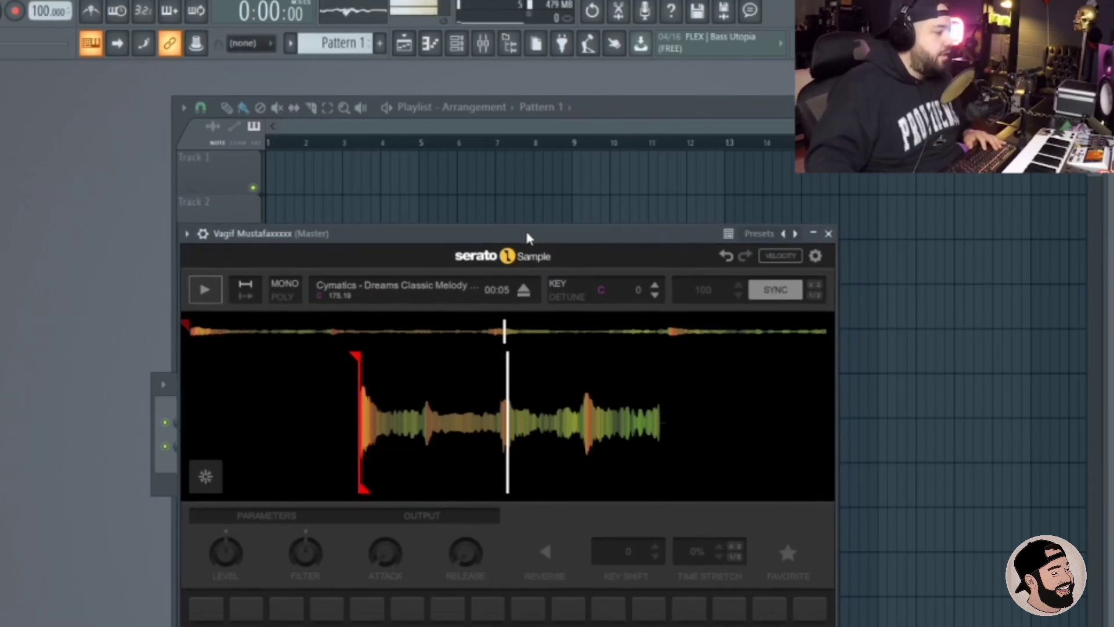
pyautogui.moveTo(300, 142)
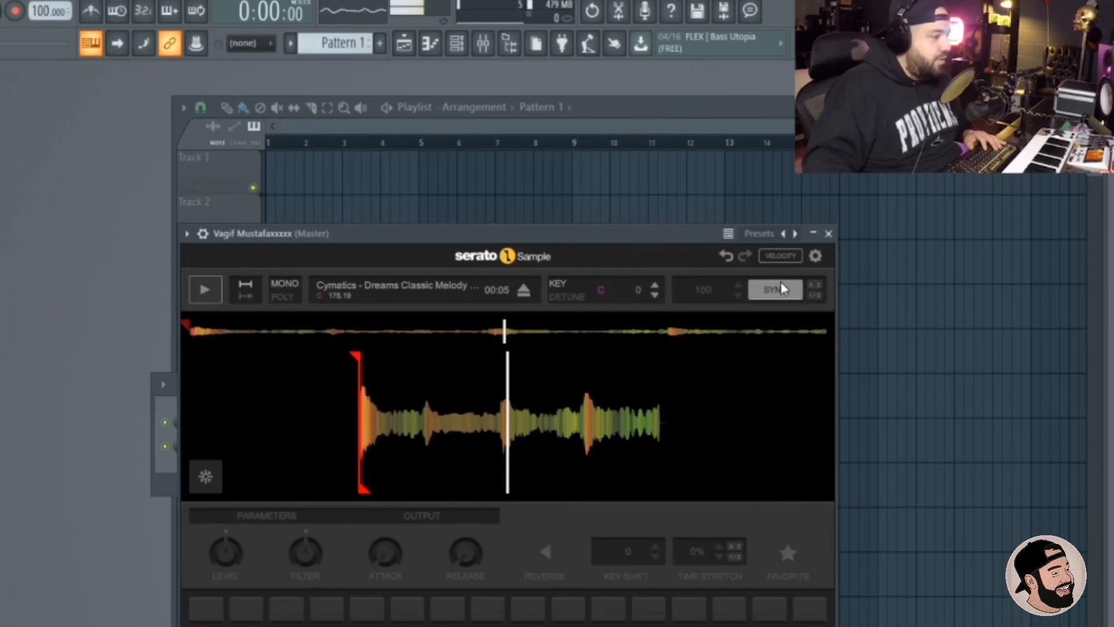
# Toggle SYNC on and off, then step the KEY to Ab (-4 semitones) while auditioning, and pause.
pyautogui.click(775, 290)
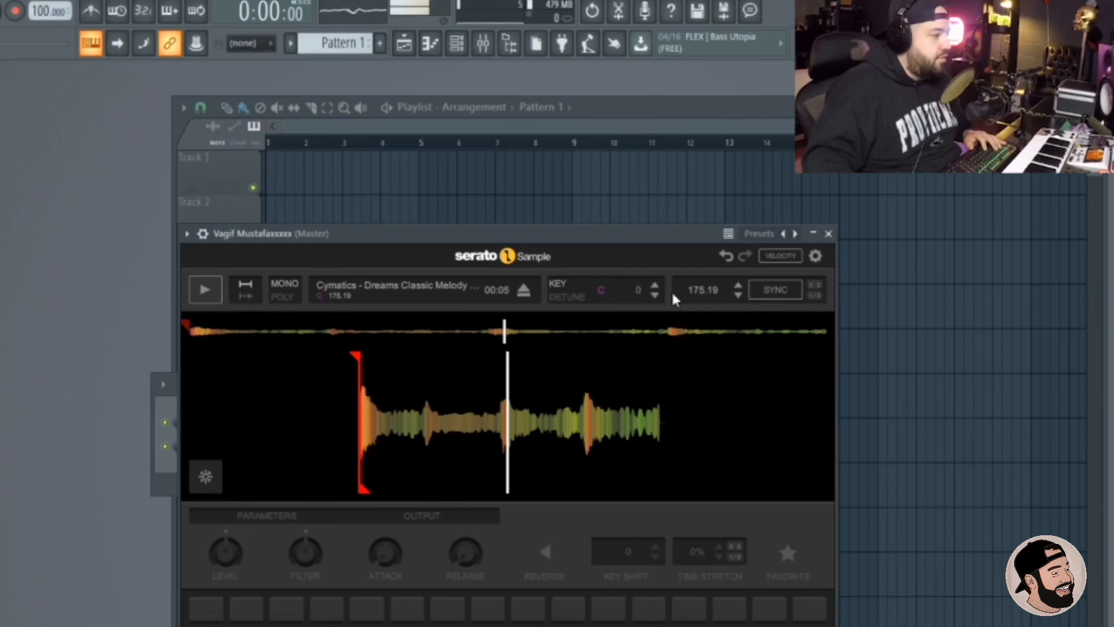
pyautogui.click(775, 290)
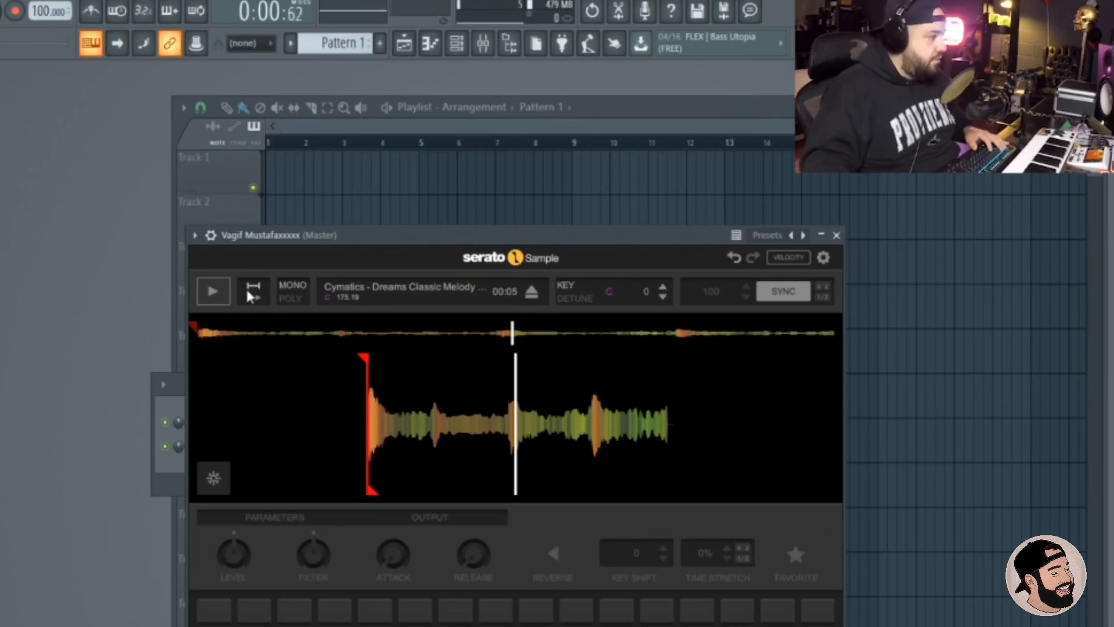
pyautogui.click(661, 285)
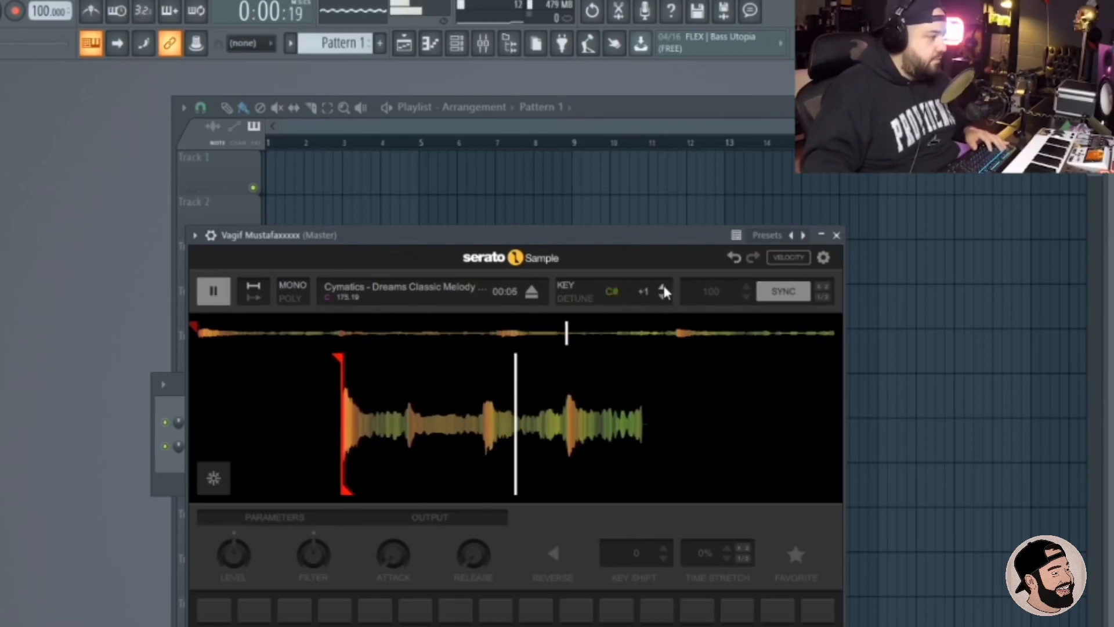
pyautogui.click(662, 287)
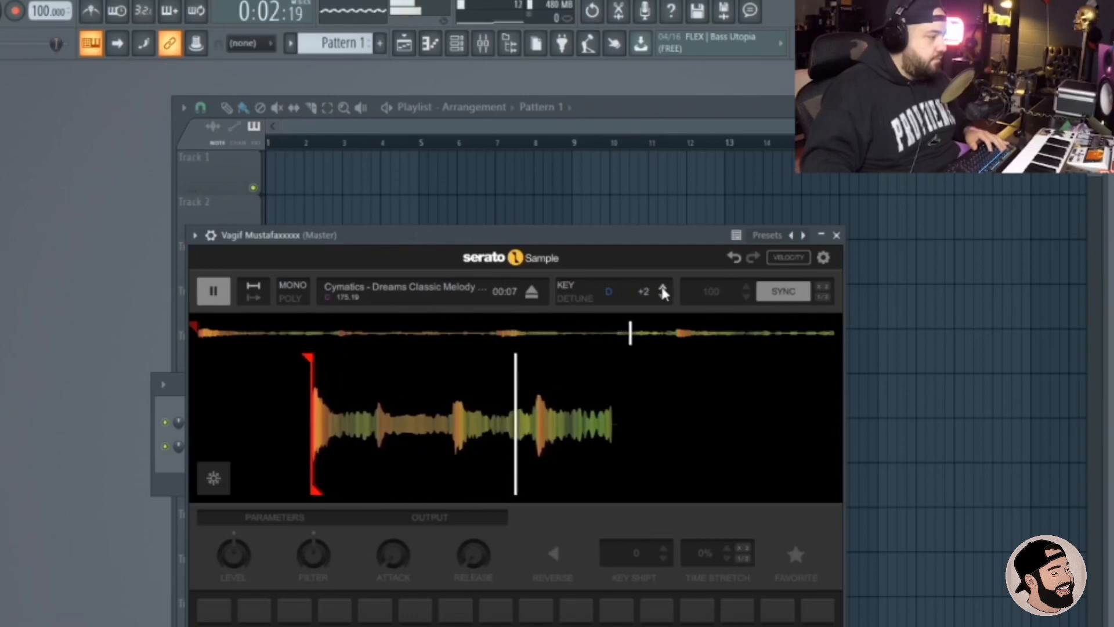
pyautogui.click(662, 297)
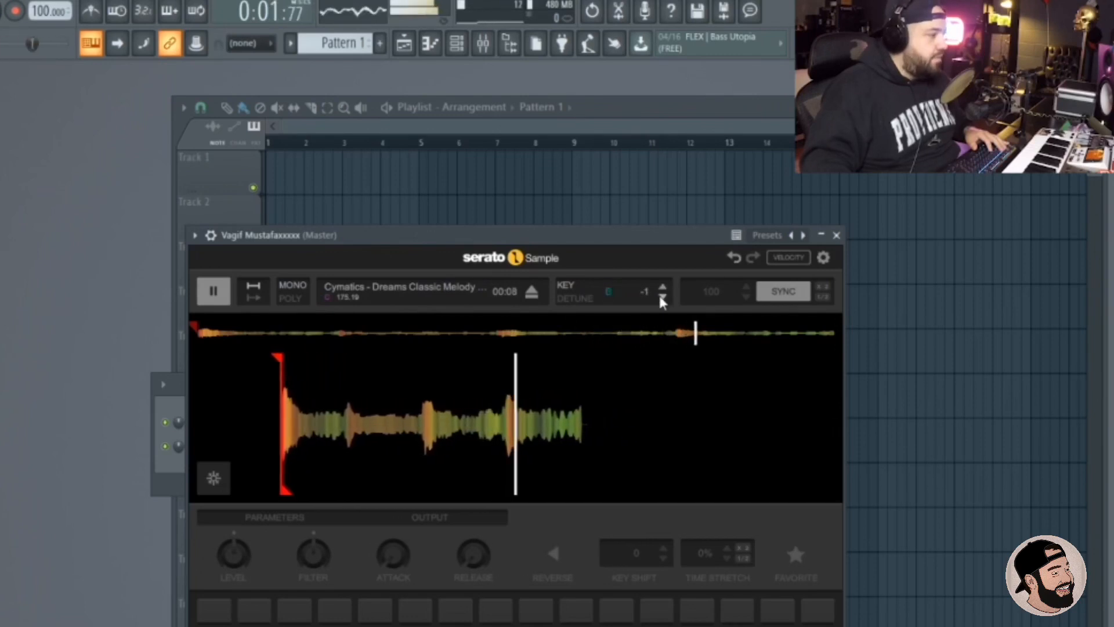
pyautogui.click(661, 297)
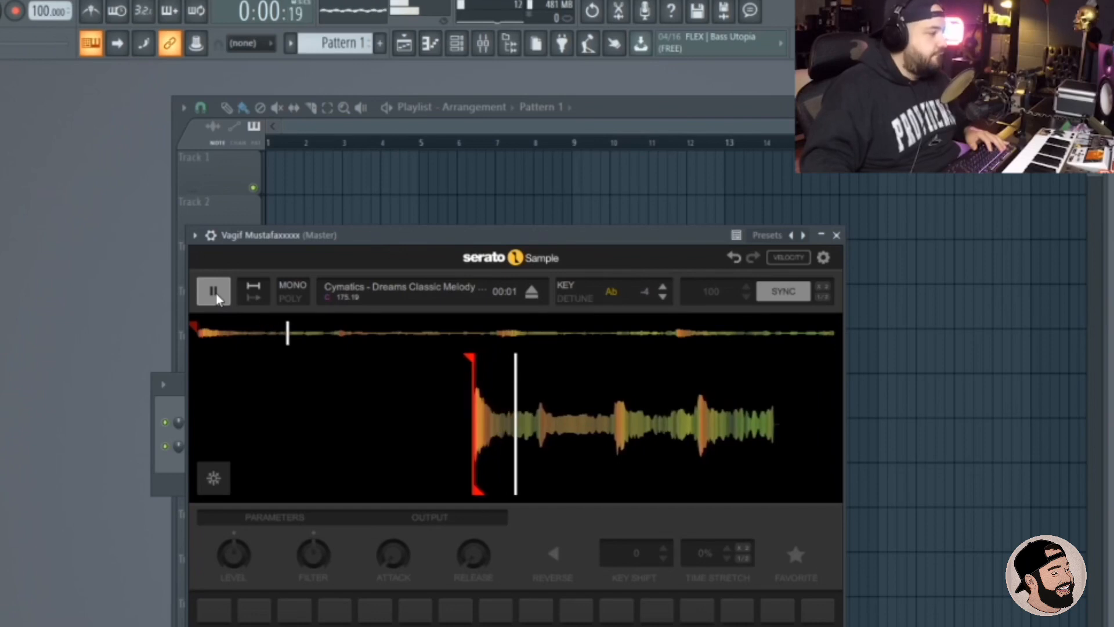
pyautogui.click(213, 292)
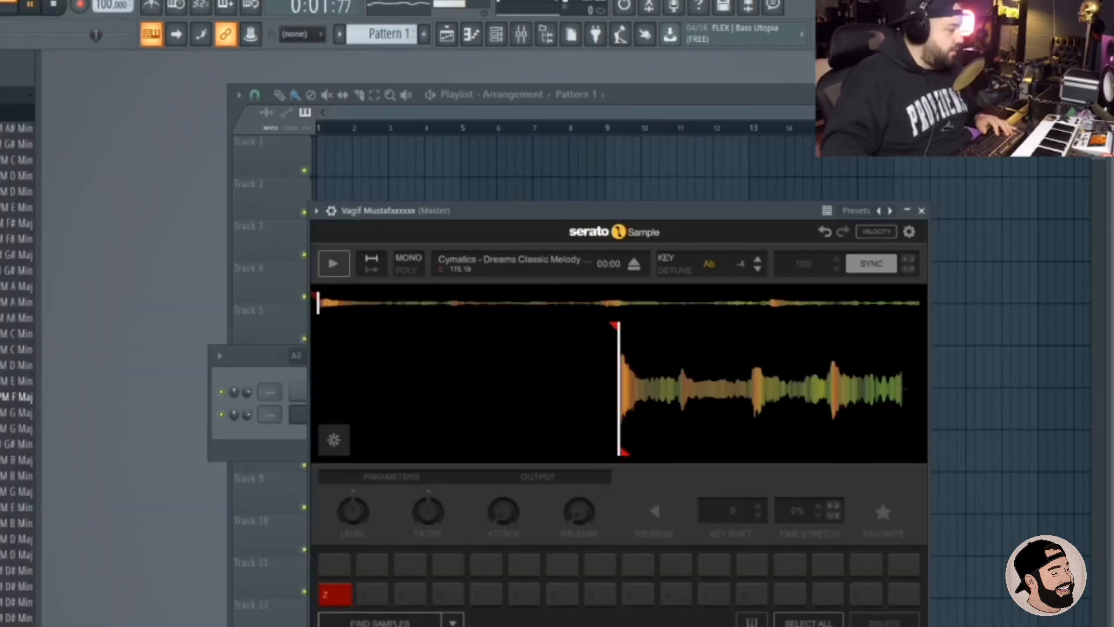
# Switch the pads to Set Slicer, chop the Ab melody across the pads, and select the first slice.
pyautogui.click(453, 620)
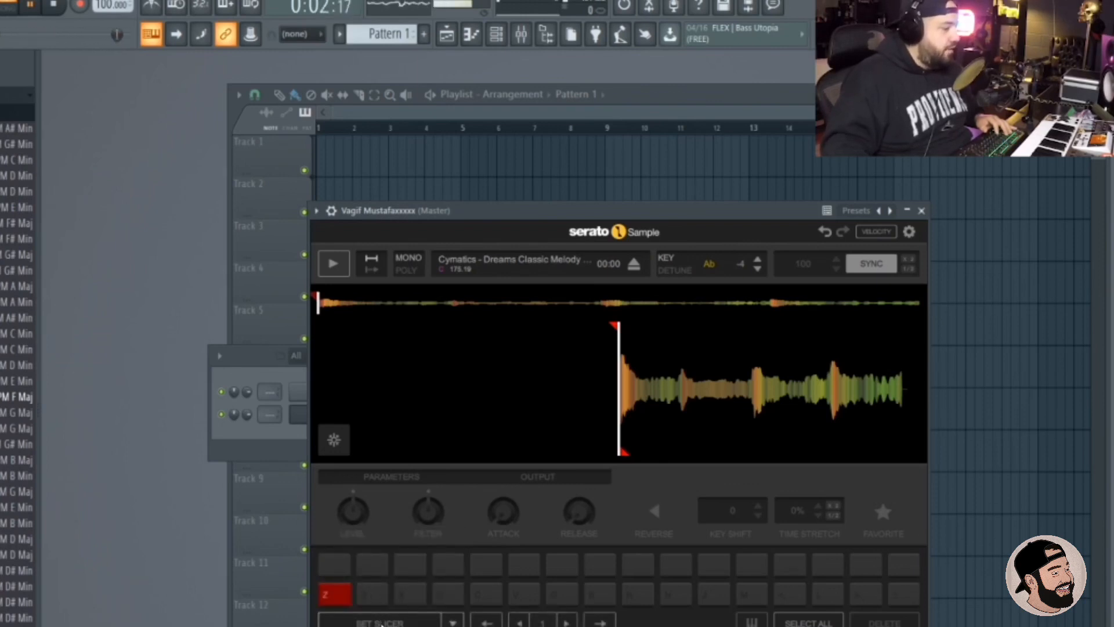
pyautogui.click(381, 622)
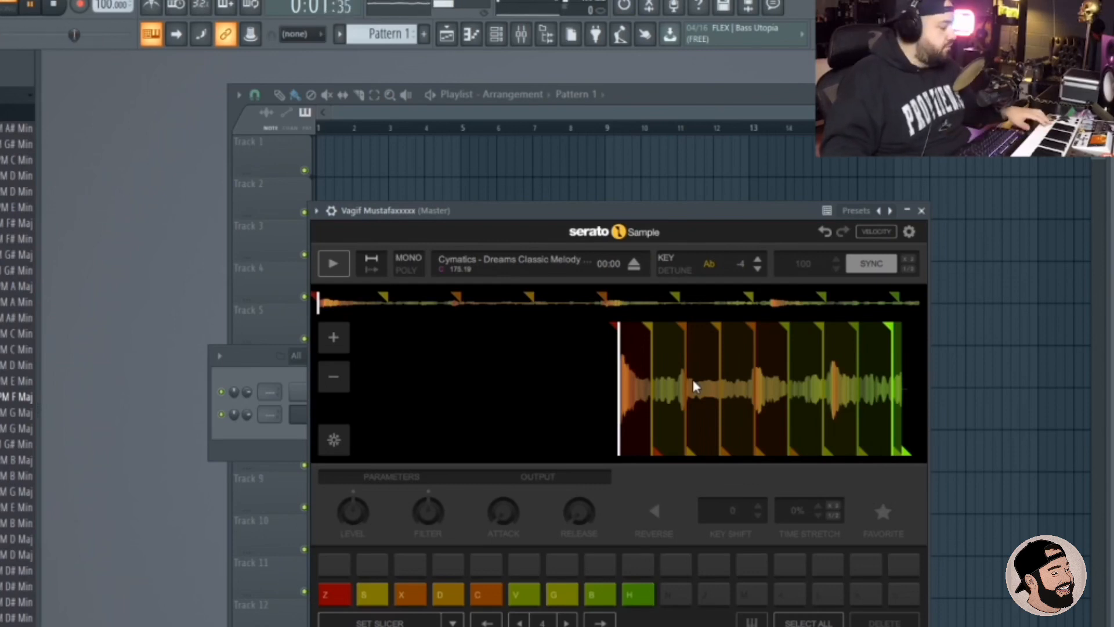
pyautogui.click(333, 263)
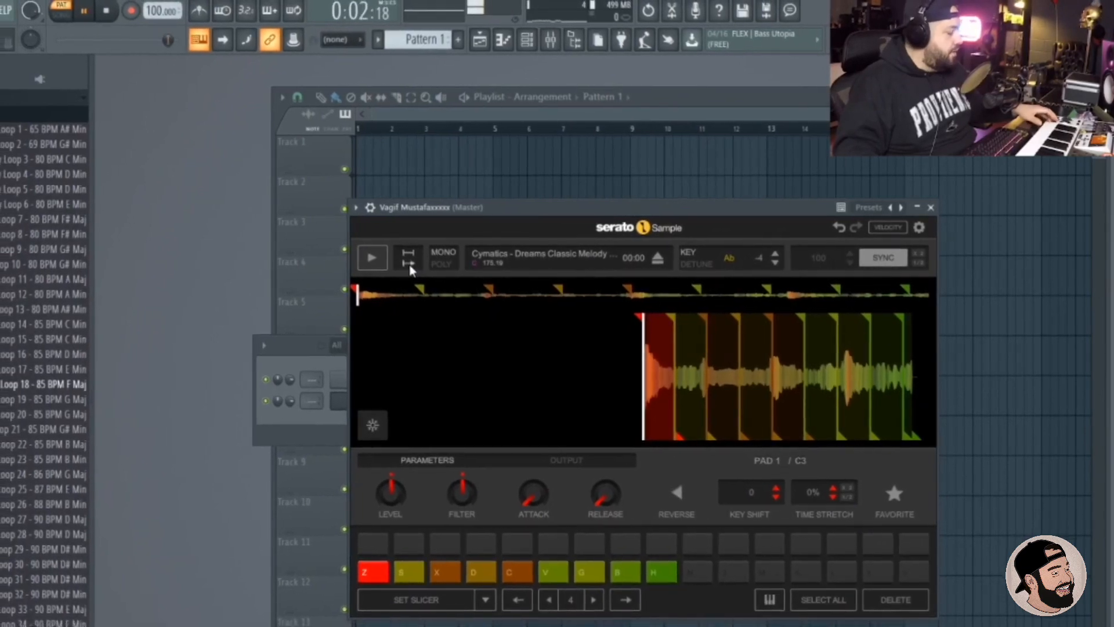
# Switch the pads' slice playback mode using the toggle beside Play.
pyautogui.click(371, 257)
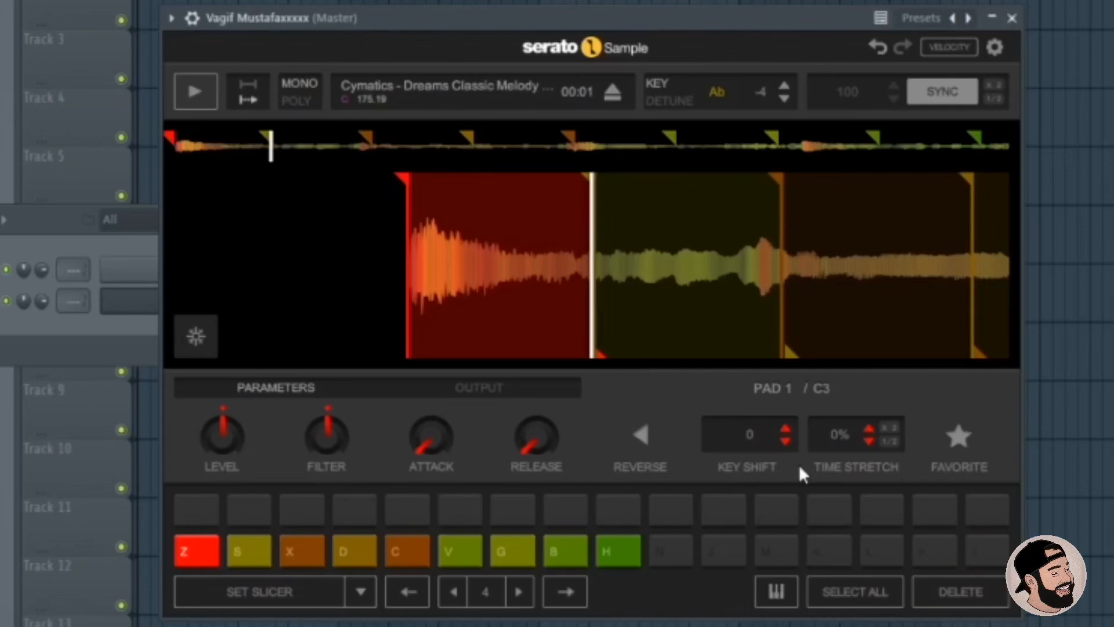
# Nudge and reset the first slice's Time Stretch to 0%, trigger pad Z, and star it as Favorite.
pyautogui.click(868, 427)
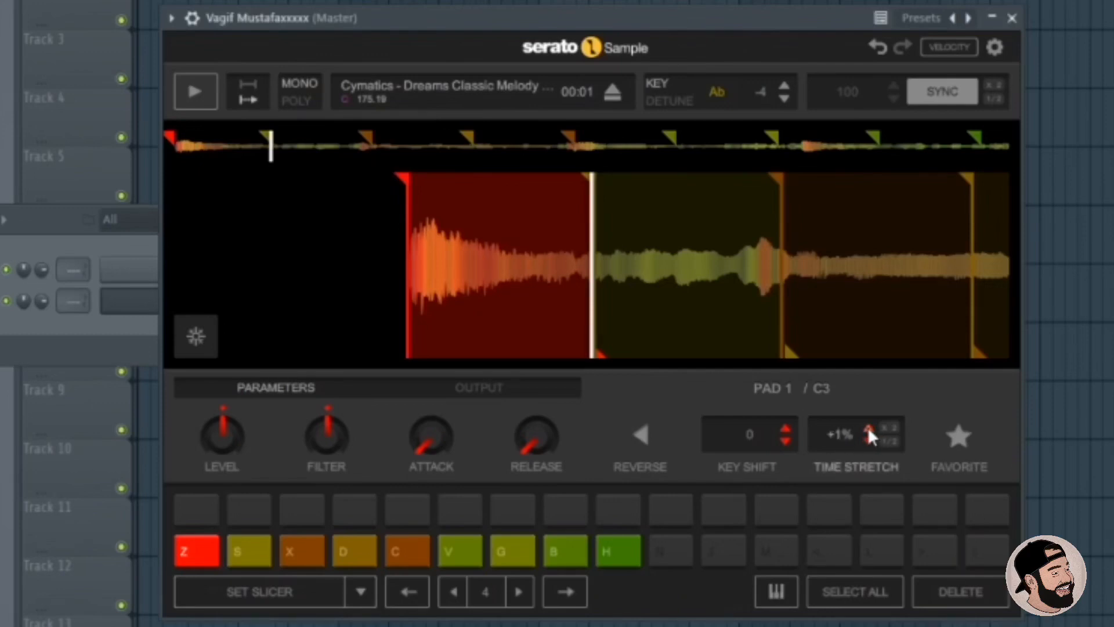
pyautogui.click(196, 552)
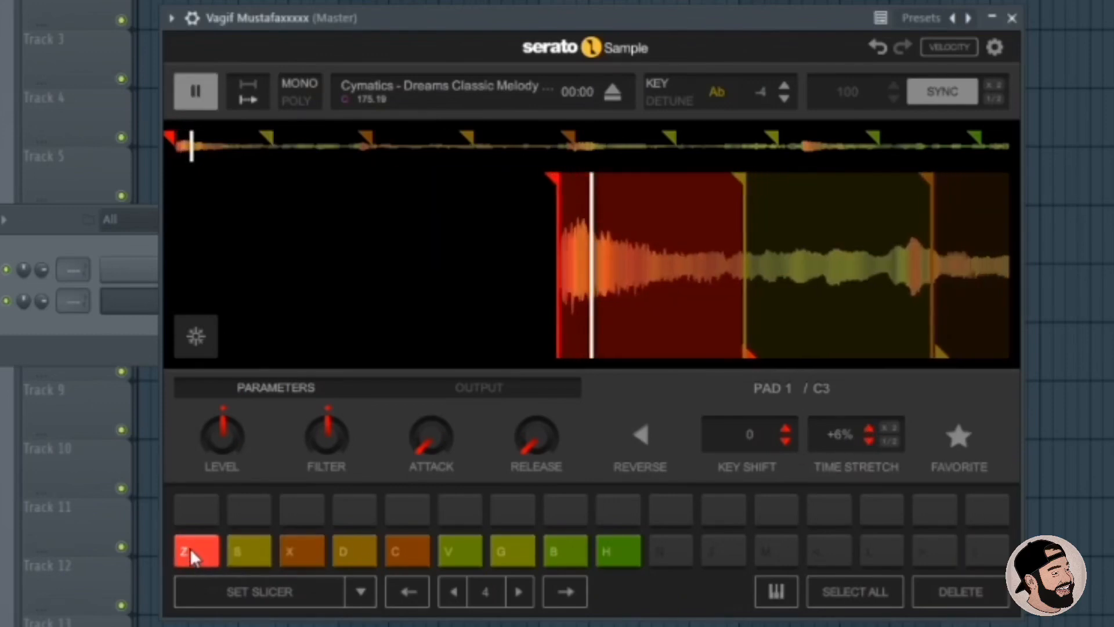
pyautogui.click(195, 90)
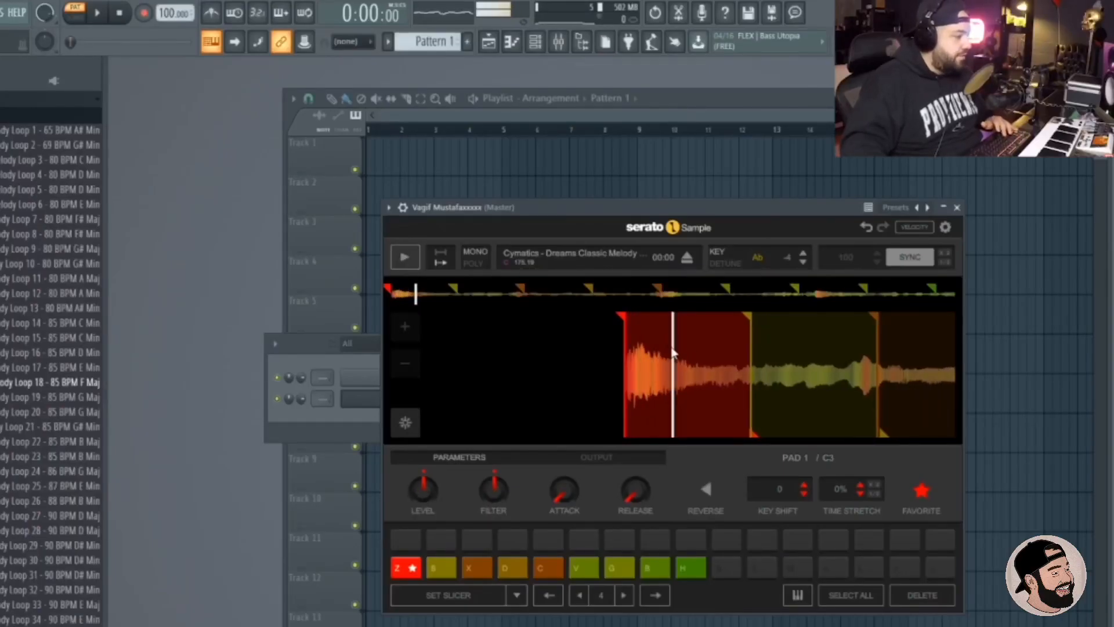
# Raise pad 1's Level knob, audition pad S (Pad 2), and close Serato Sample back to the playlist.
pyautogui.click(405, 256)
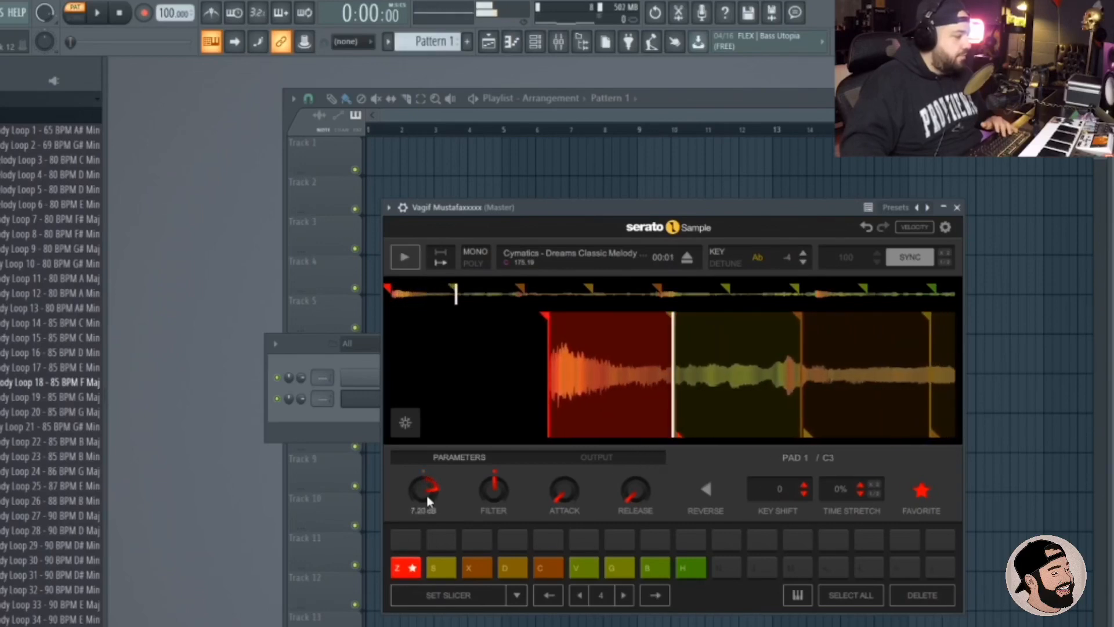
pyautogui.moveTo(422, 486); pyautogui.dragTo(423, 504)
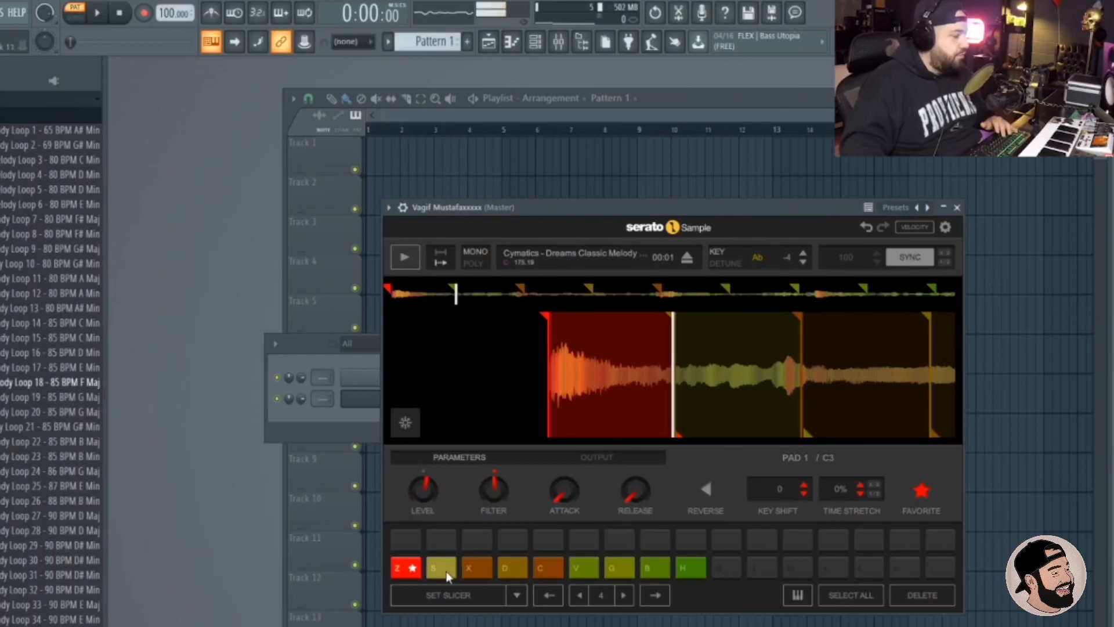
pyautogui.click(440, 566)
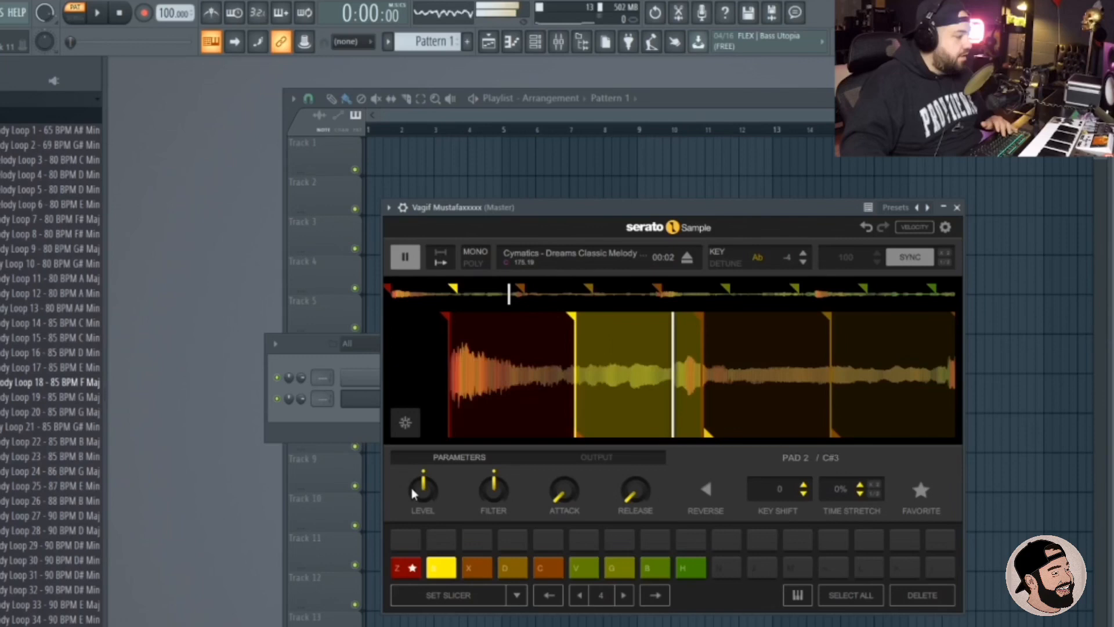
pyautogui.click(404, 256)
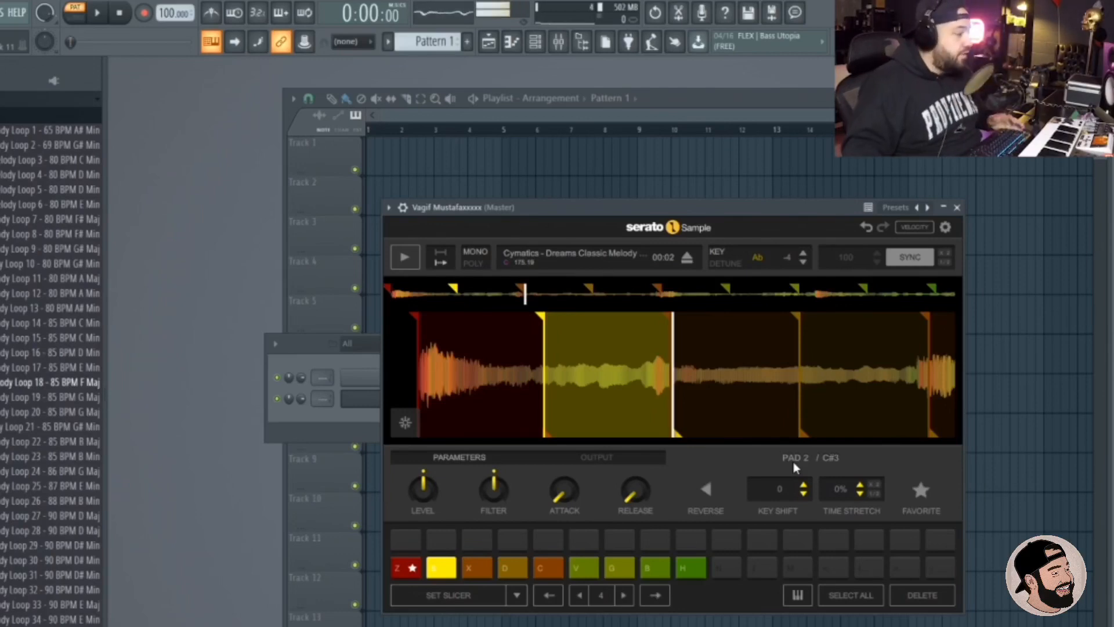
pyautogui.click(957, 206)
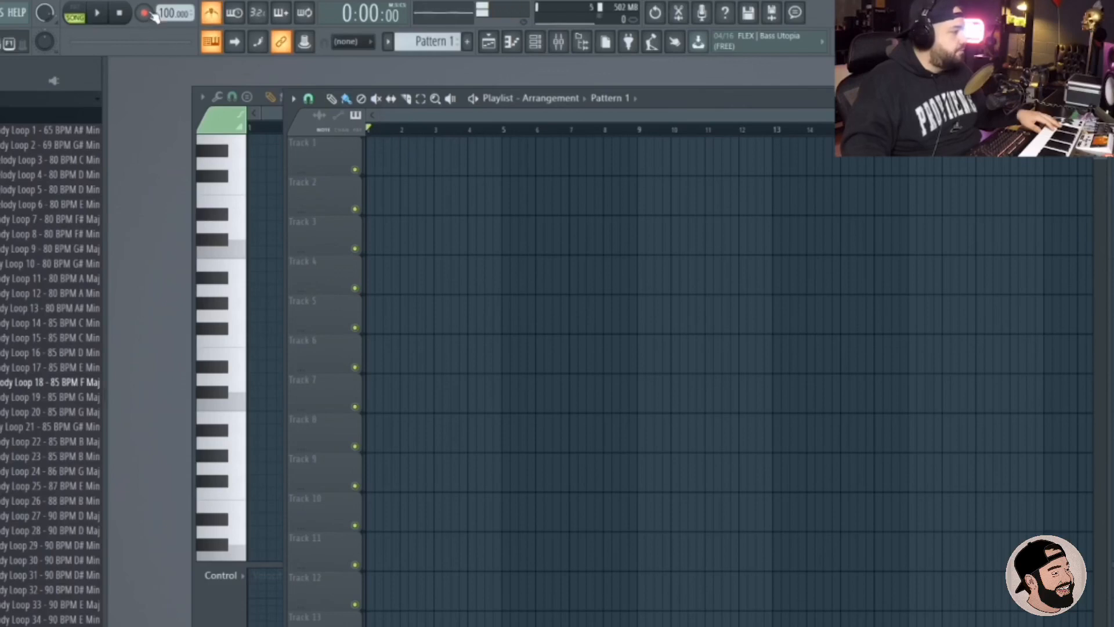
# Arm Record in Song mode and perform the pad slices into Pattern 1 on Track 1.
pyautogui.click(381, 145)
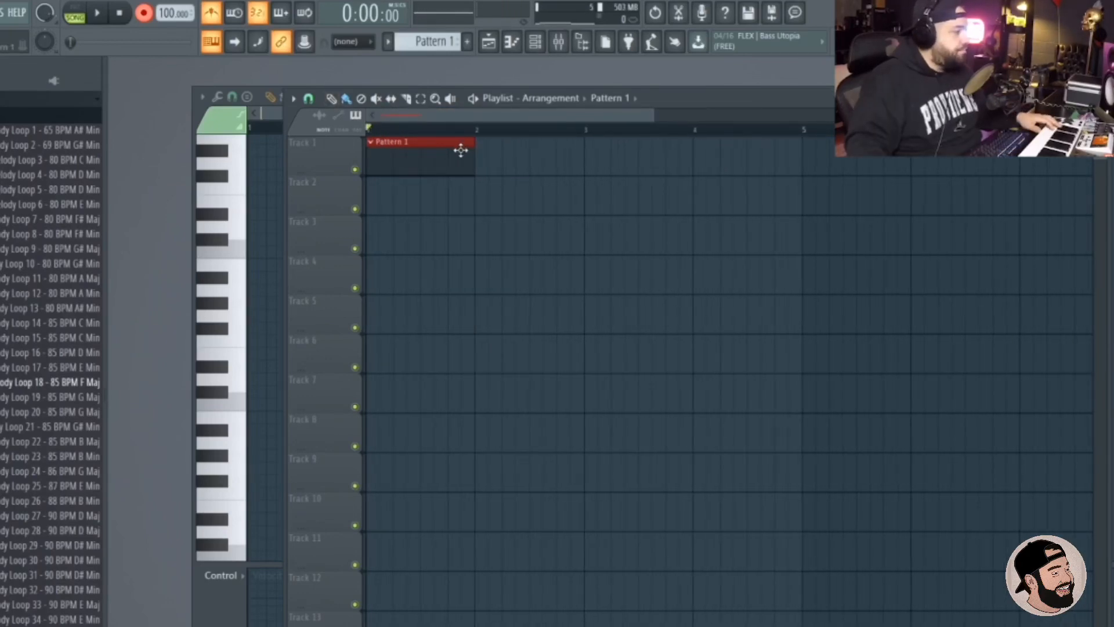
pyautogui.moveTo(465, 141); pyautogui.dragTo(780, 141)
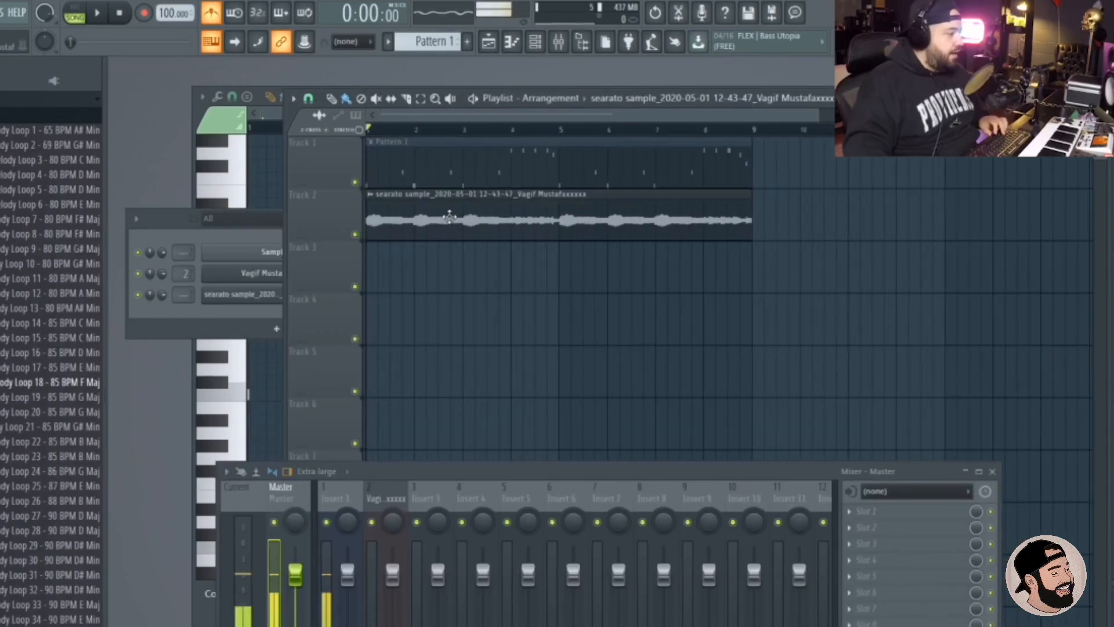
# Give the rendered clip Normalize and Generic (bleeding) declicking, then clone it as #2 onto Track 3.
pyautogui.doubleClick(450, 218)
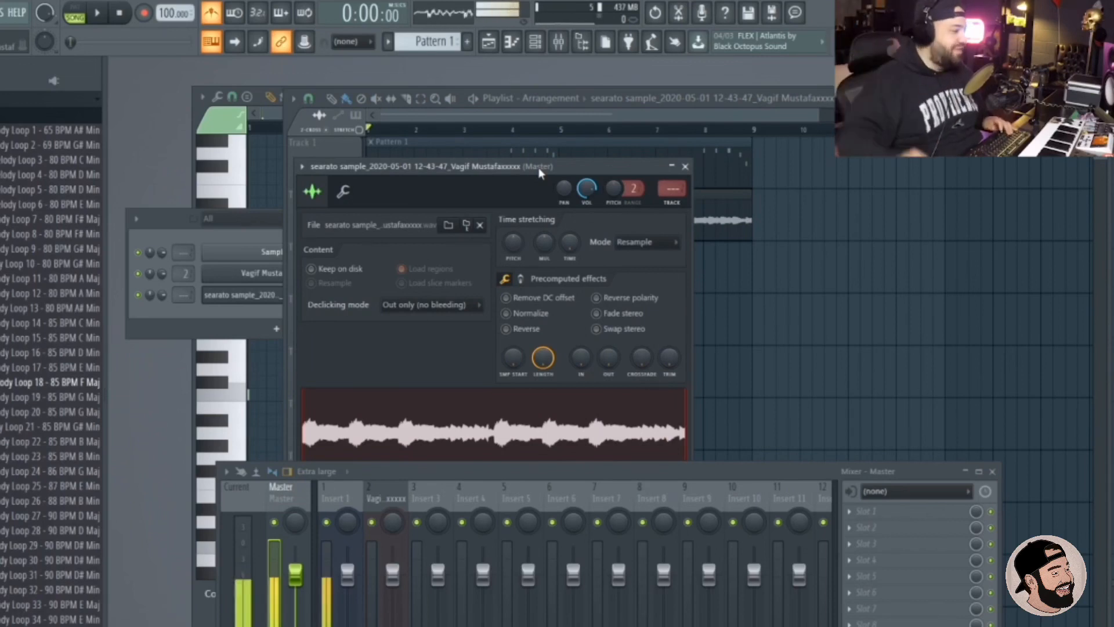
pyautogui.click(432, 304)
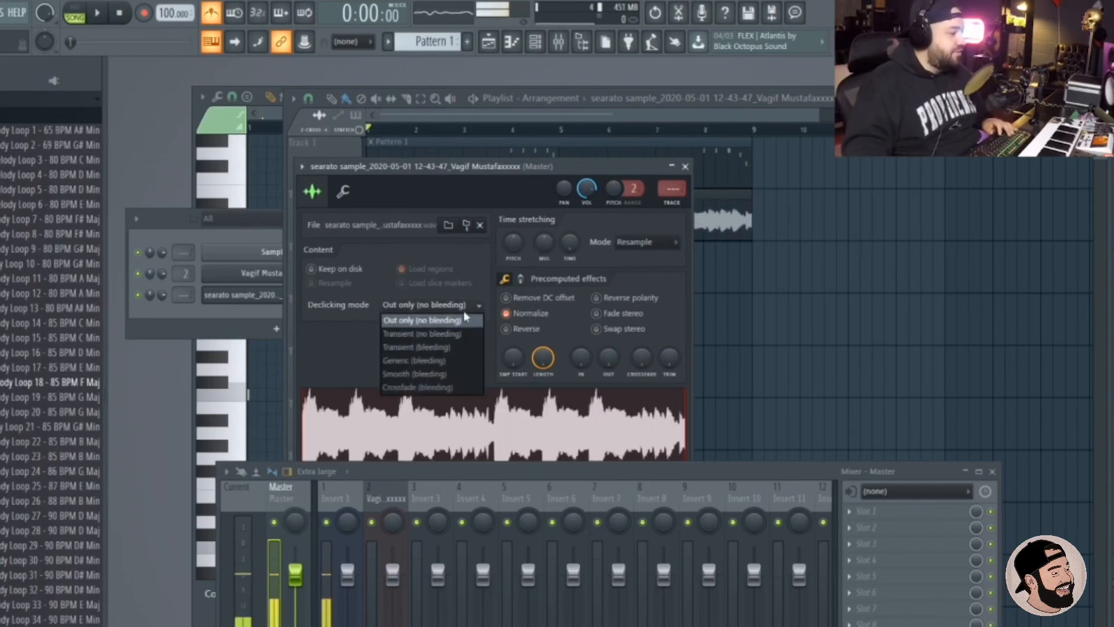
pyautogui.click(416, 359)
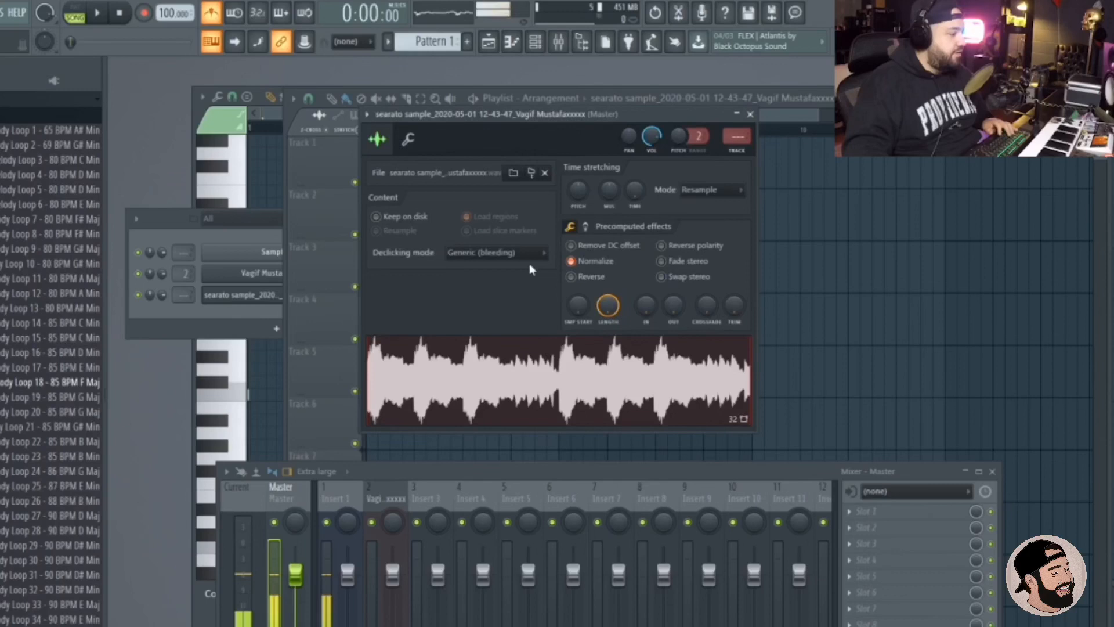
pyautogui.moveTo(562, 114); pyautogui.dragTo(710, 187)
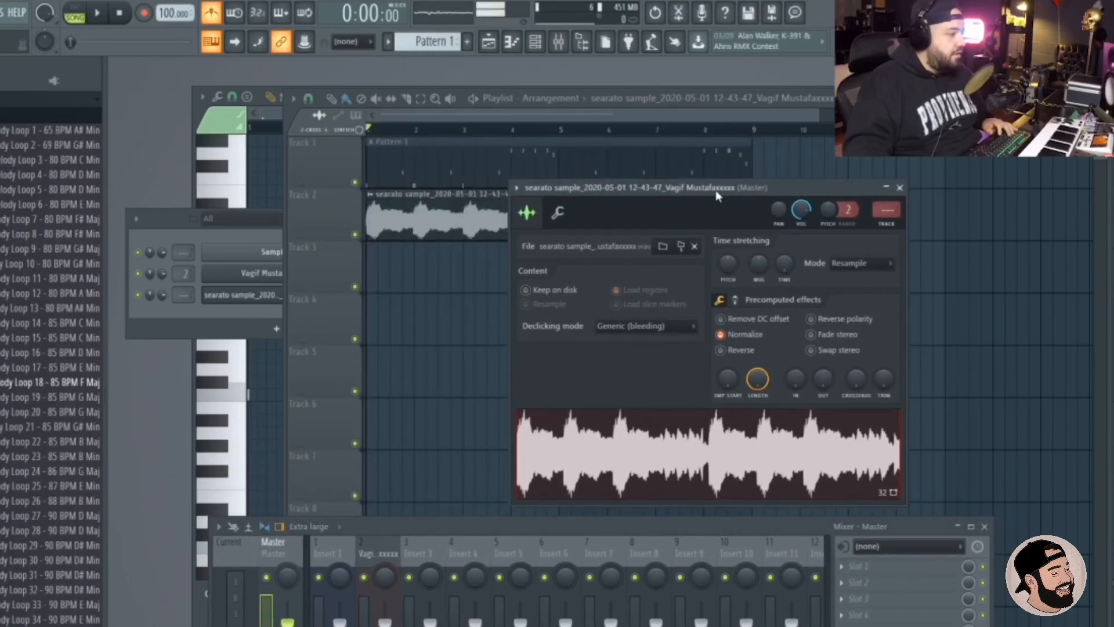
pyautogui.click(899, 188)
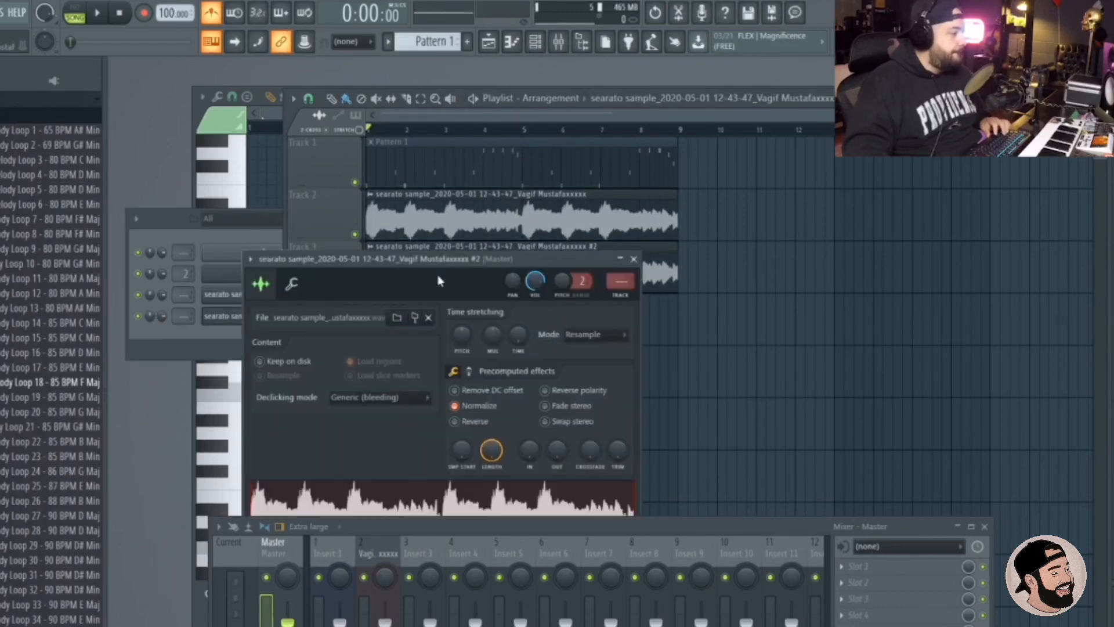
pyautogui.click(634, 258)
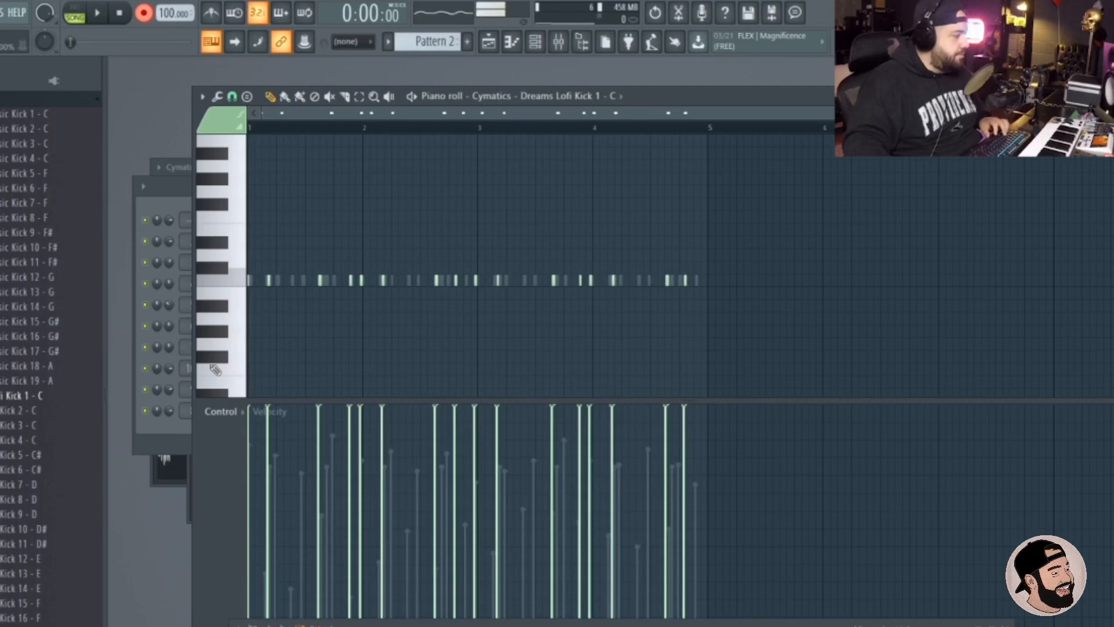
pyautogui.moveTo(615, 390)
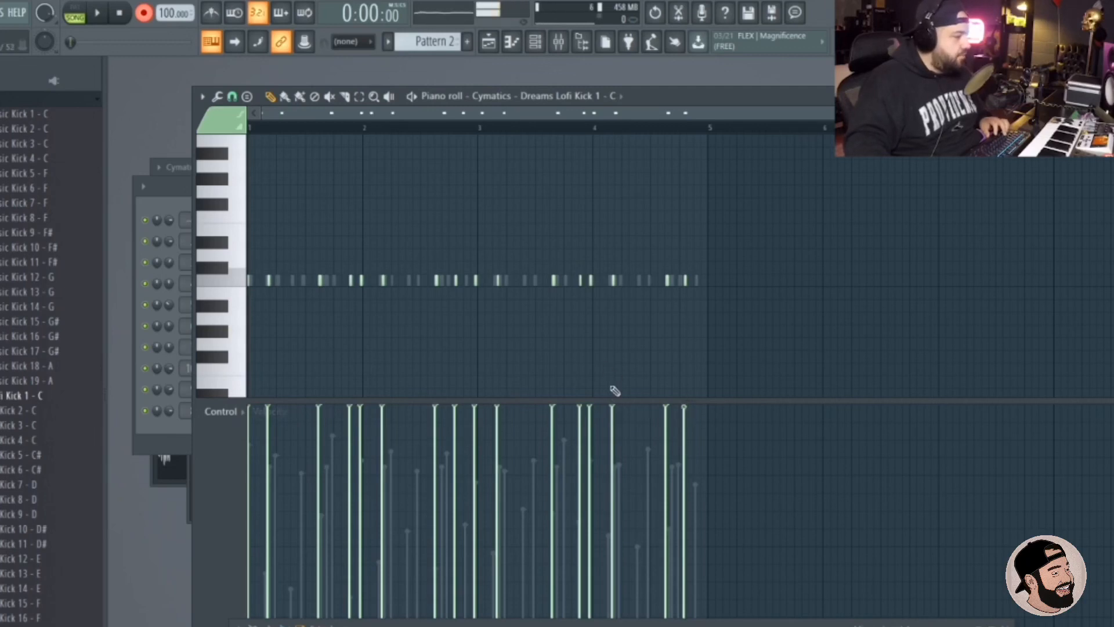